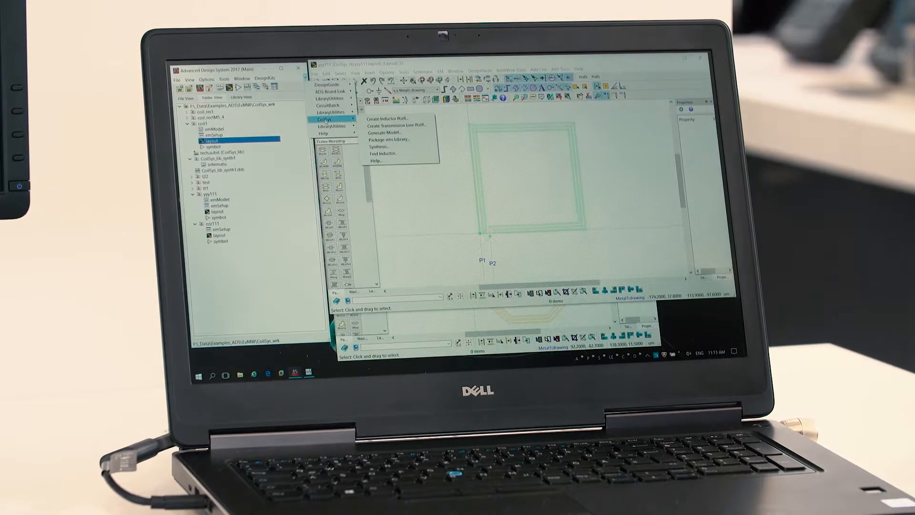
pyautogui.moveTo(378, 145)
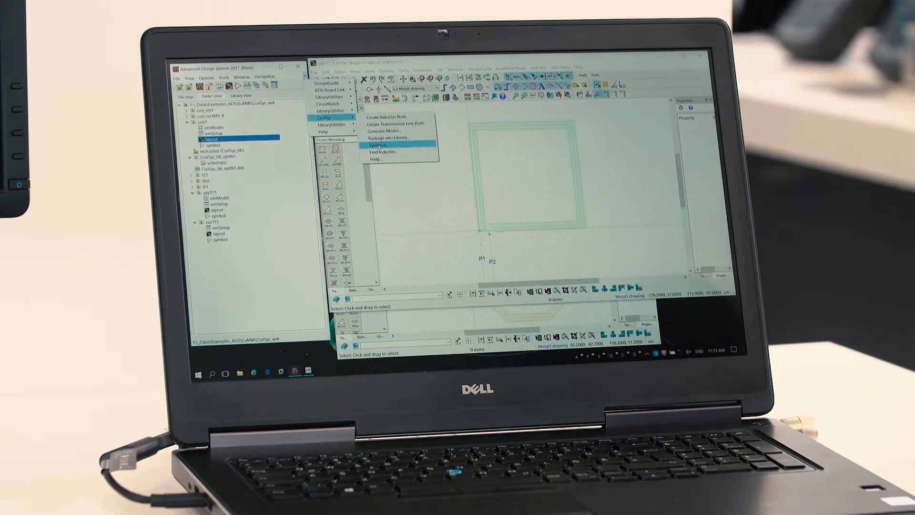
# Launch CoilSys Synthesis for the square three-turn 200 by 200 µm spiral.
pyautogui.click(378, 144)
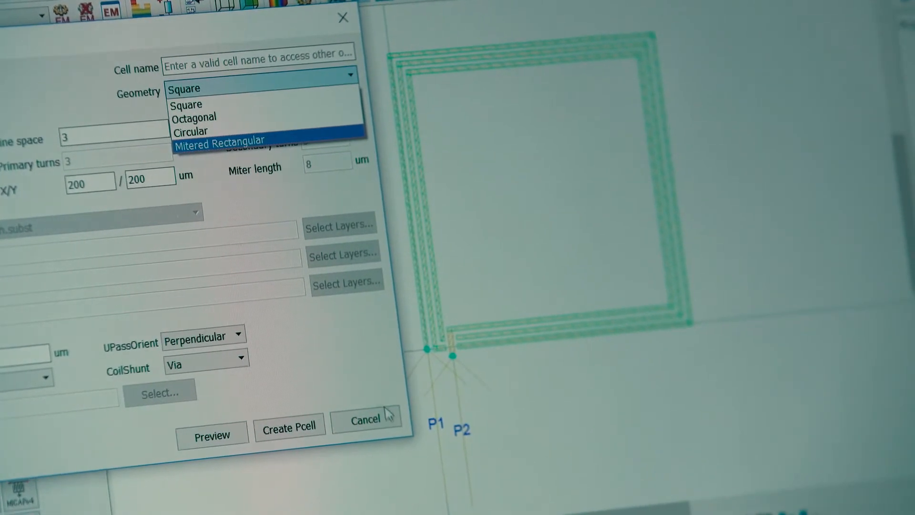
# Cancel the inductor synthesis dialog, keeping the square spiral with ports P1 and P2.
pyautogui.click(366, 420)
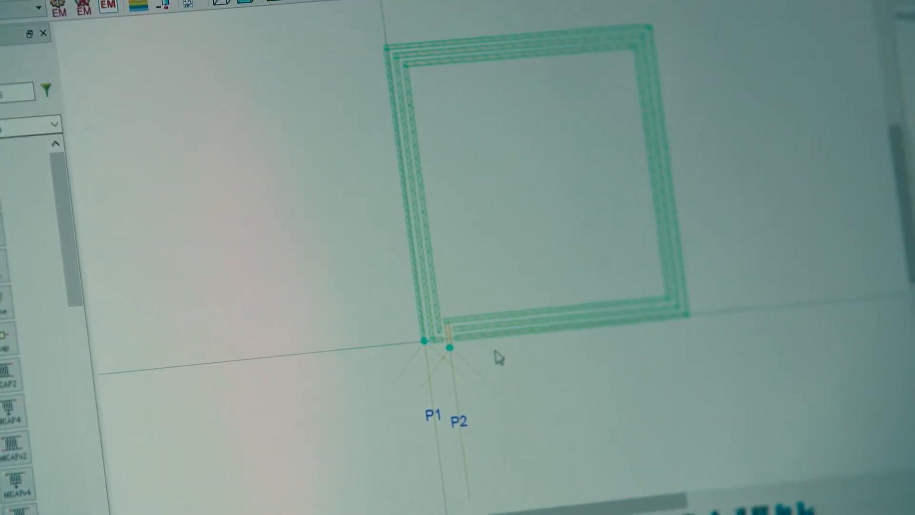